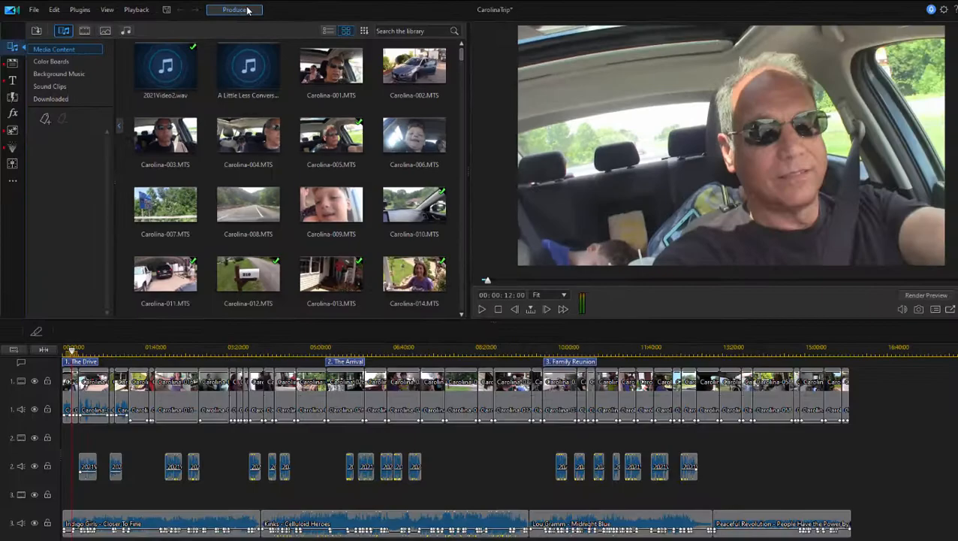
- Switch to the Produce workspace showing H.264 AVC MP4 1920x1080/30p output
left_click(234, 9)
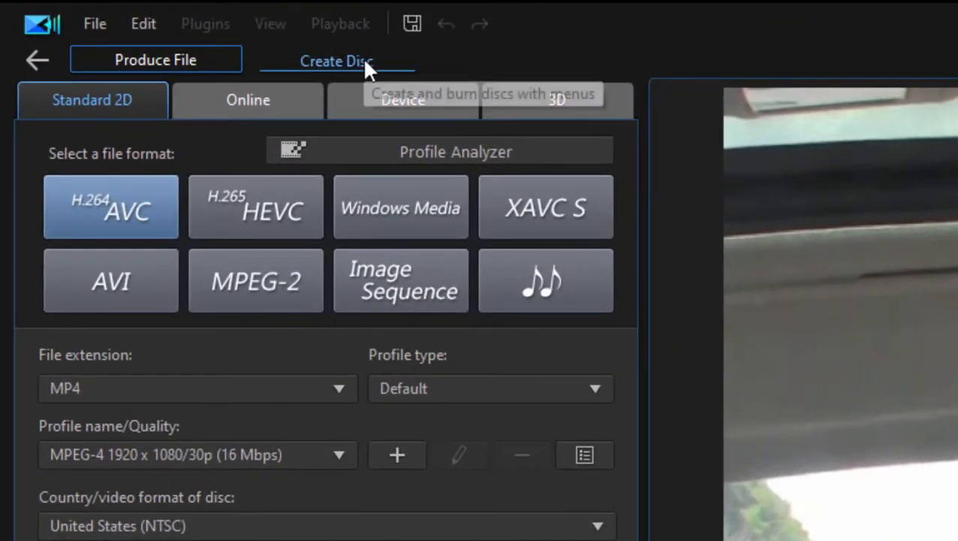
- Enter Create Disc and select the Scenes label on the 'Our Family Trip' menu
left_click(334, 60)
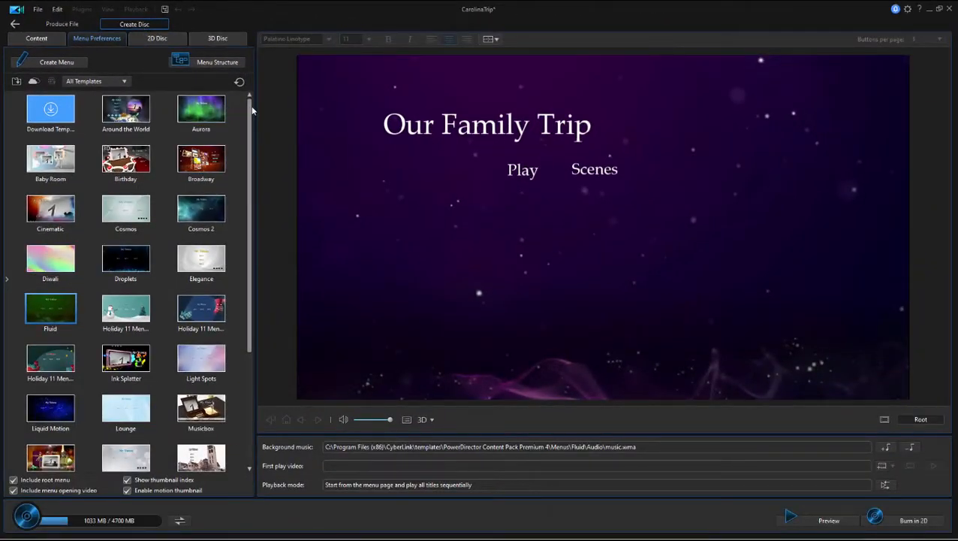
scroll("down", 3)
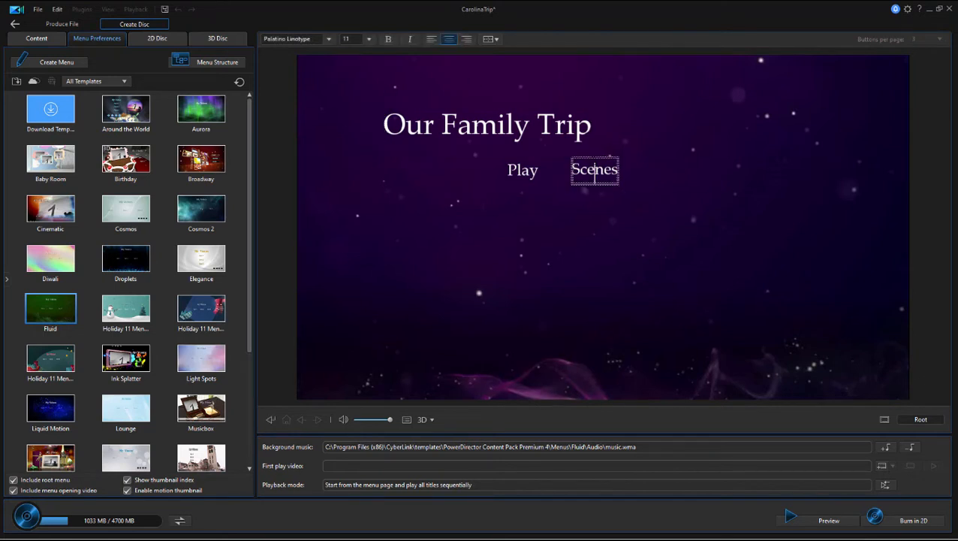
mouse_move(610, 153)
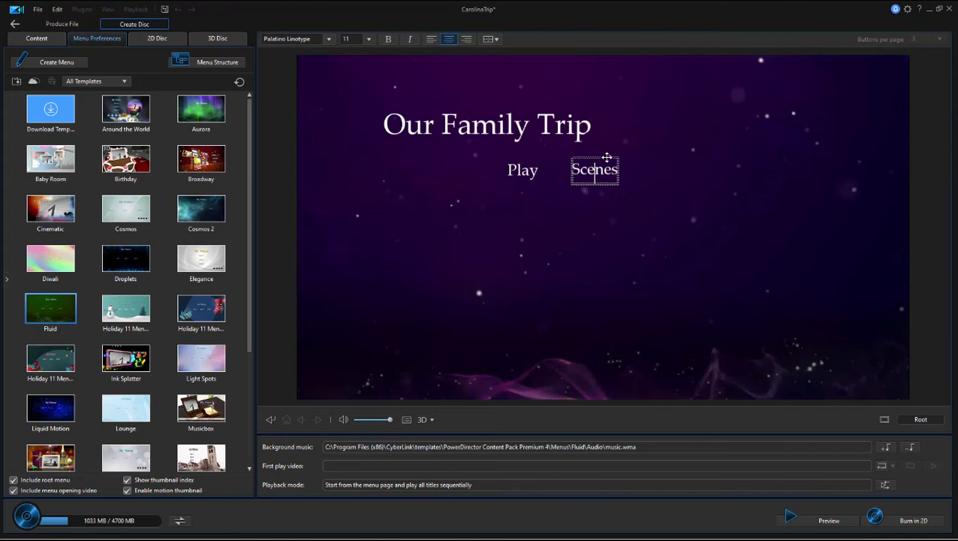
left_click(673, 263)
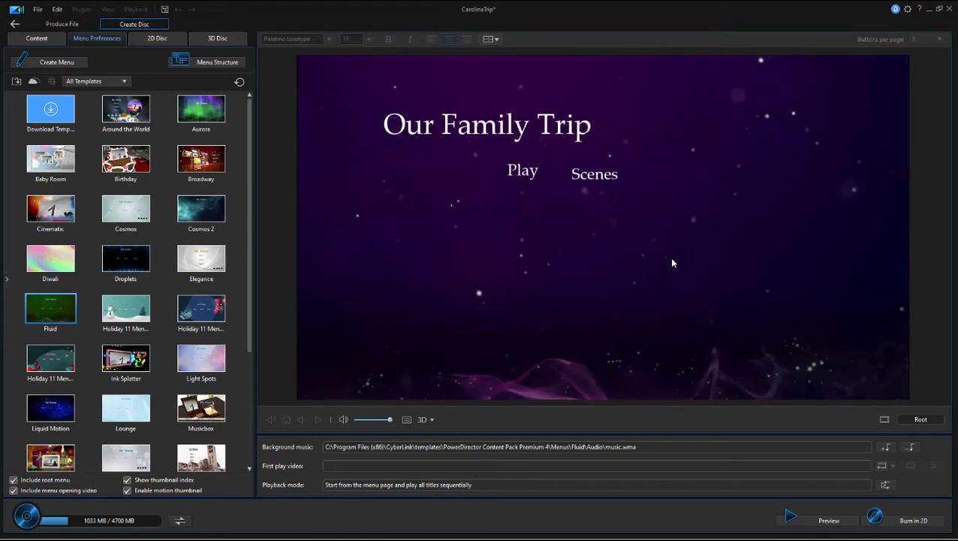
mouse_move(625, 329)
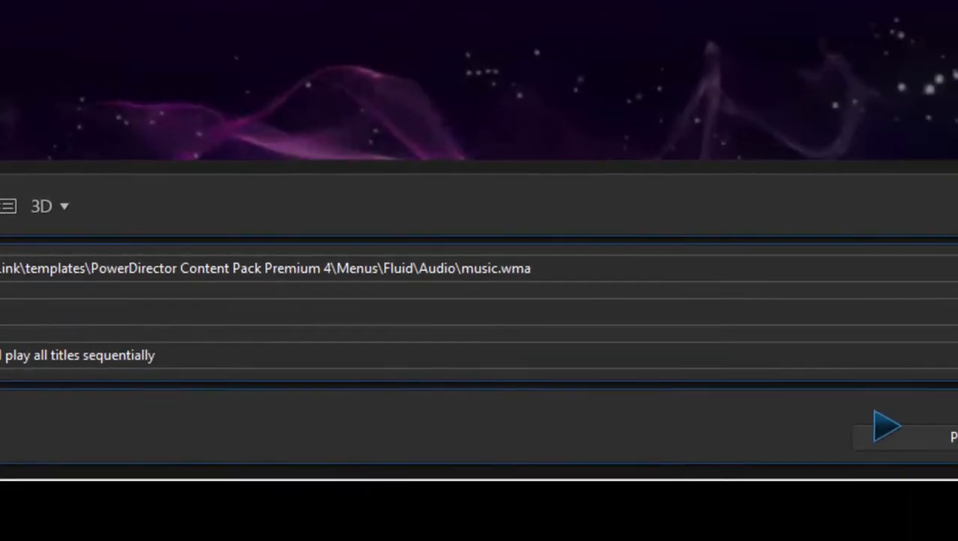
mouse_move(824, 271)
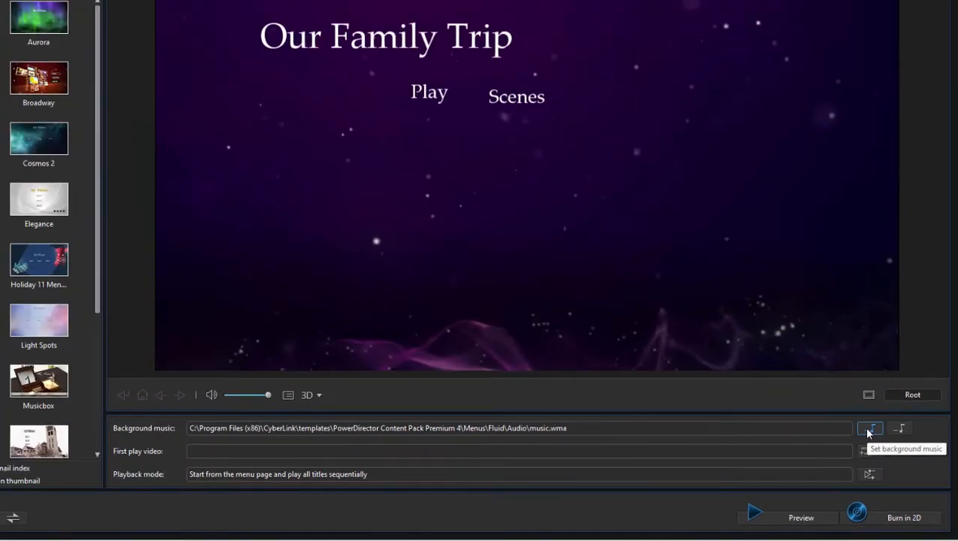
- Set the menu background music to The Cranberries - Dreams.mp3 from the Music folder and apply it
left_click(872, 430)
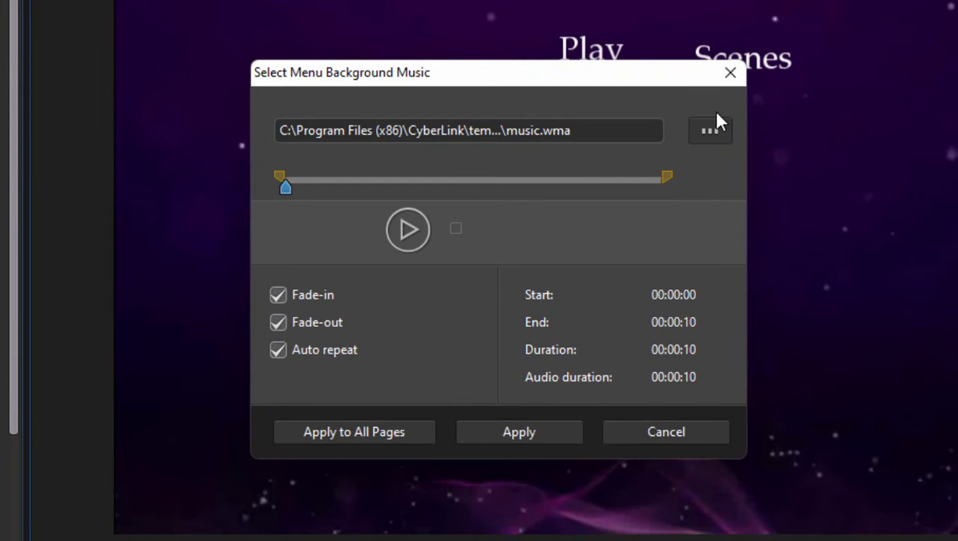
mouse_move(711, 135)
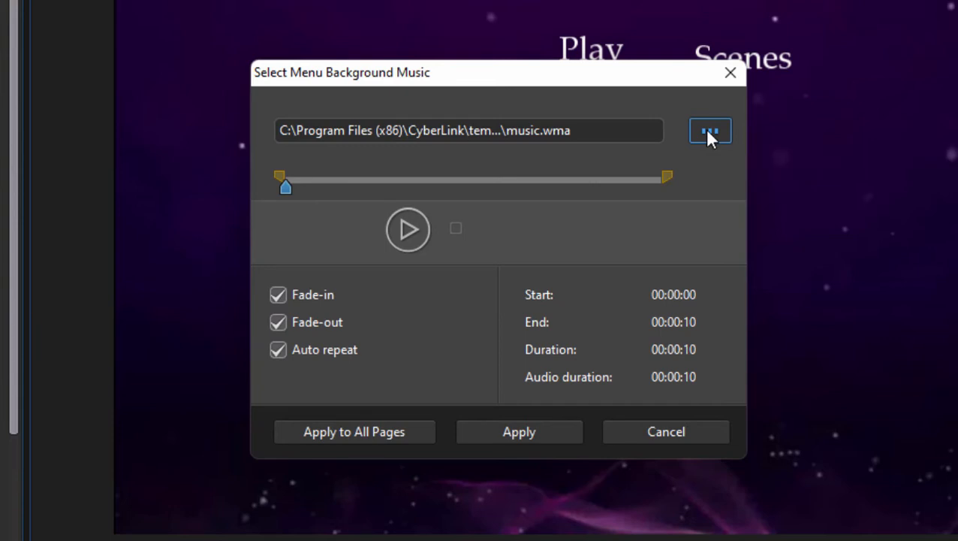
left_click(709, 129)
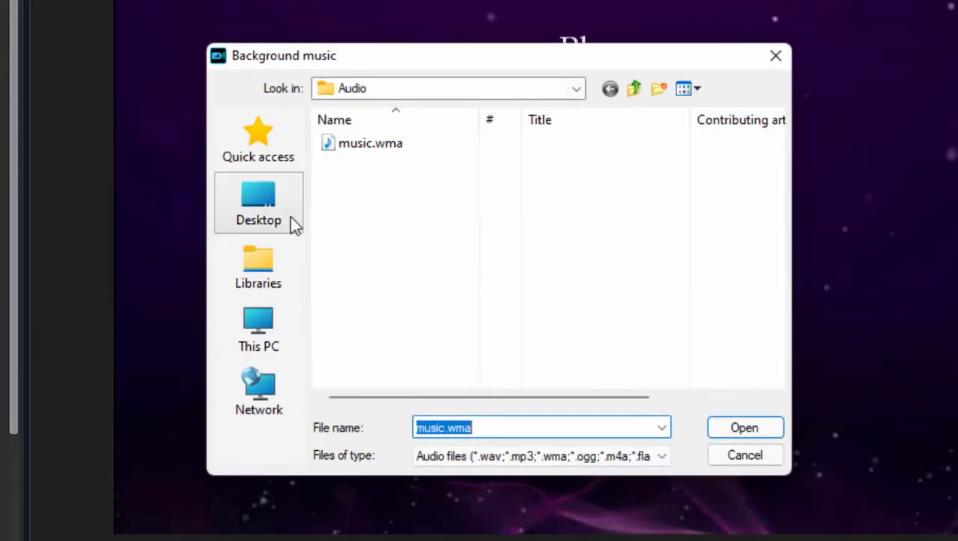
left_click(258, 267)
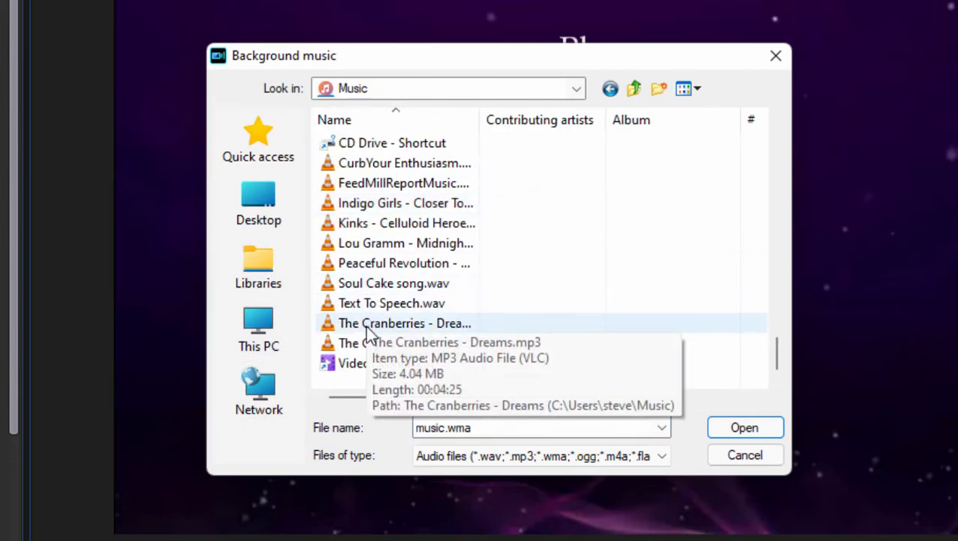
left_click(745, 427)
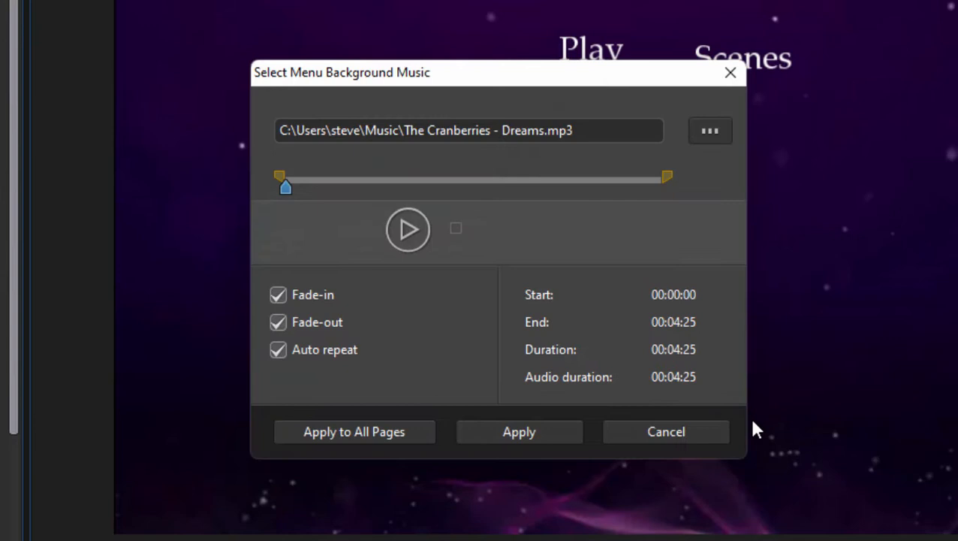
mouse_move(397, 194)
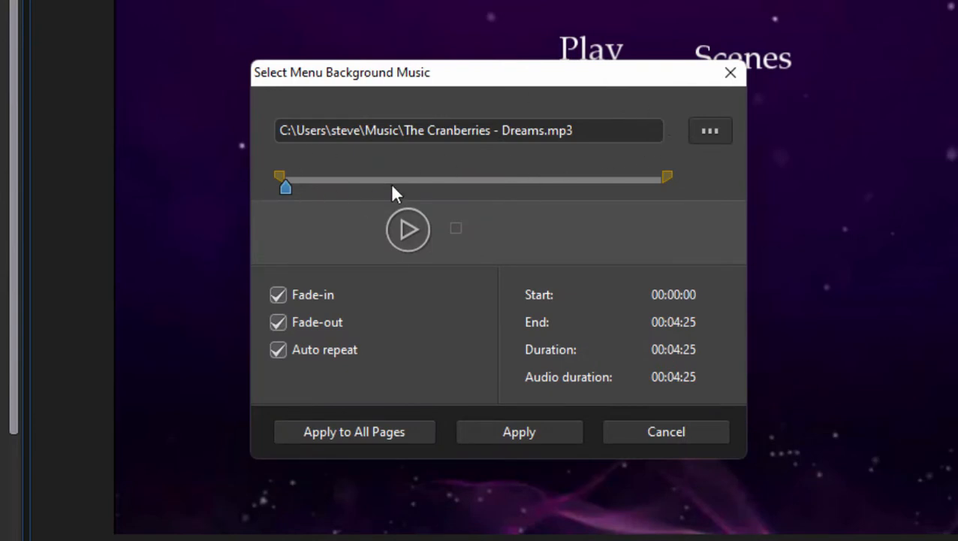
mouse_move(409, 177)
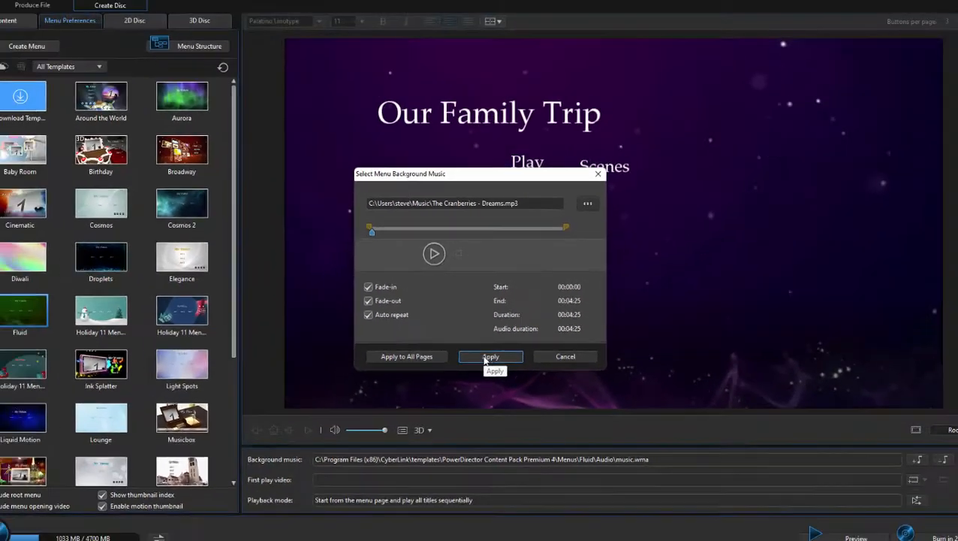
left_click(490, 356)
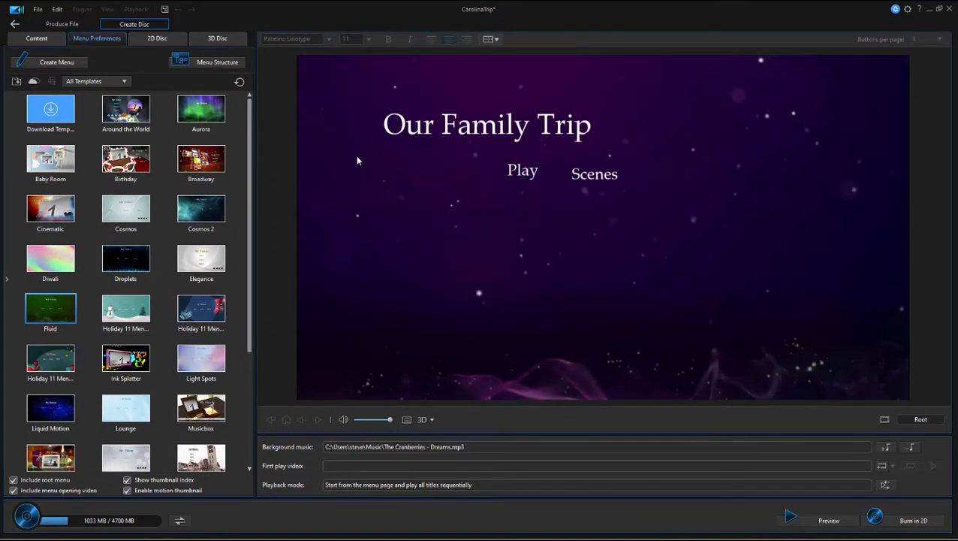
mouse_move(444, 239)
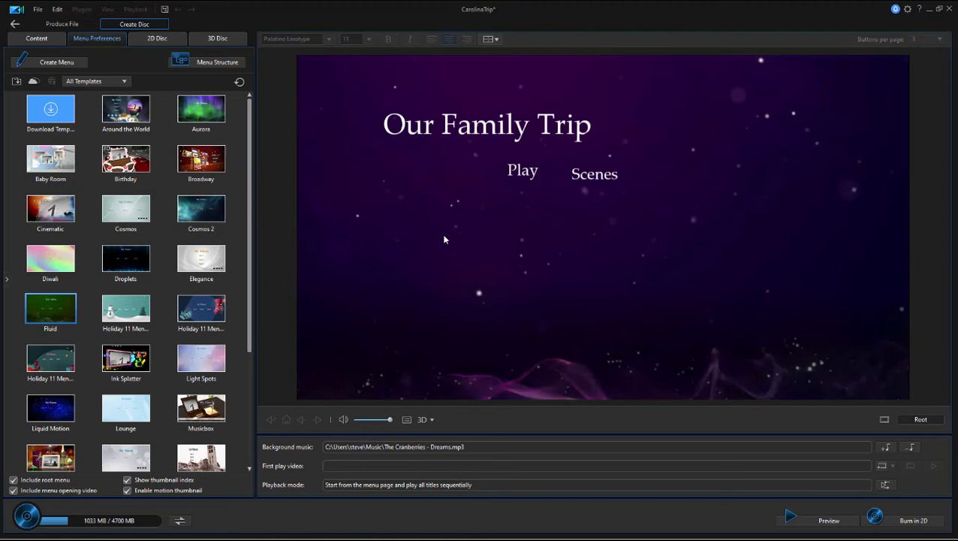
mouse_move(306, 472)
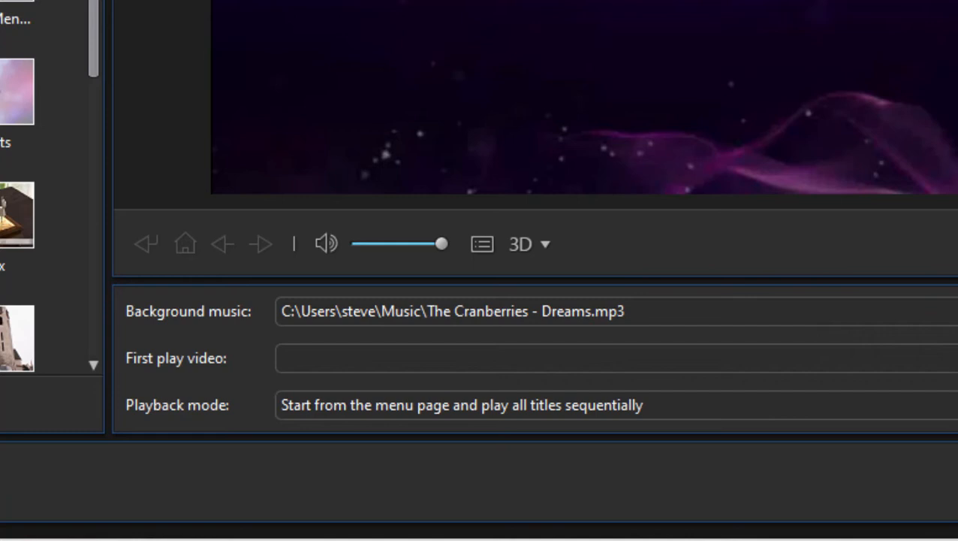
mouse_move(177, 378)
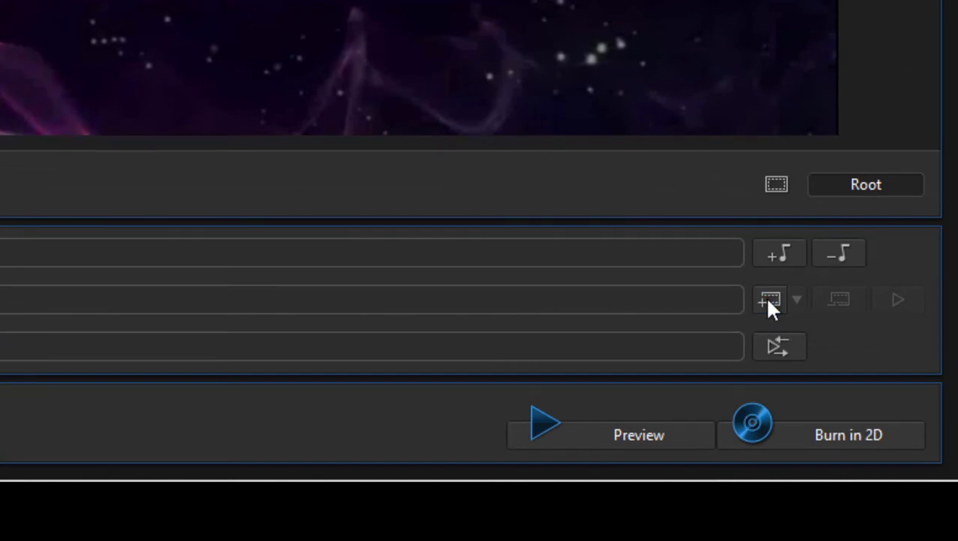
- Set GrisettiLogoHD.m2t from the logo folder as the disc's first-play video
left_click(775, 301)
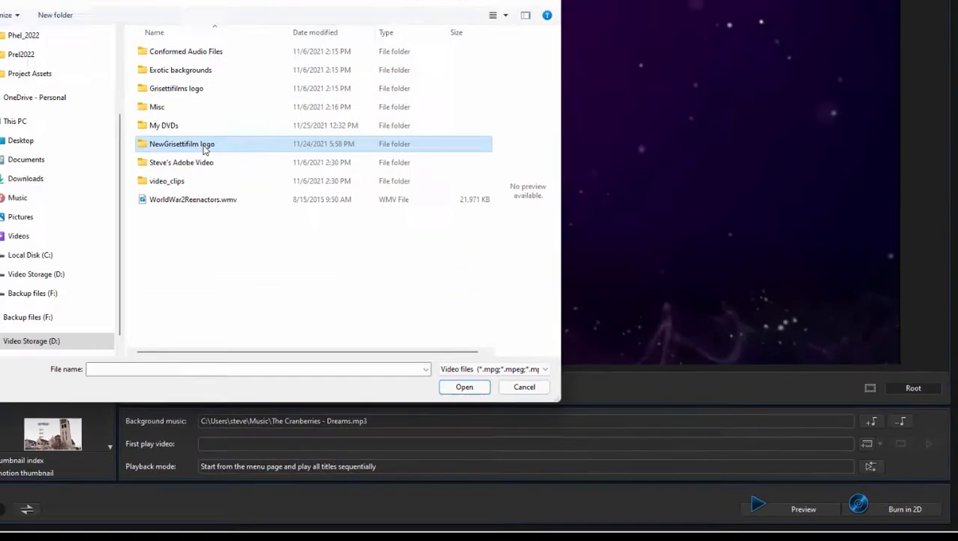
double_click(182, 145)
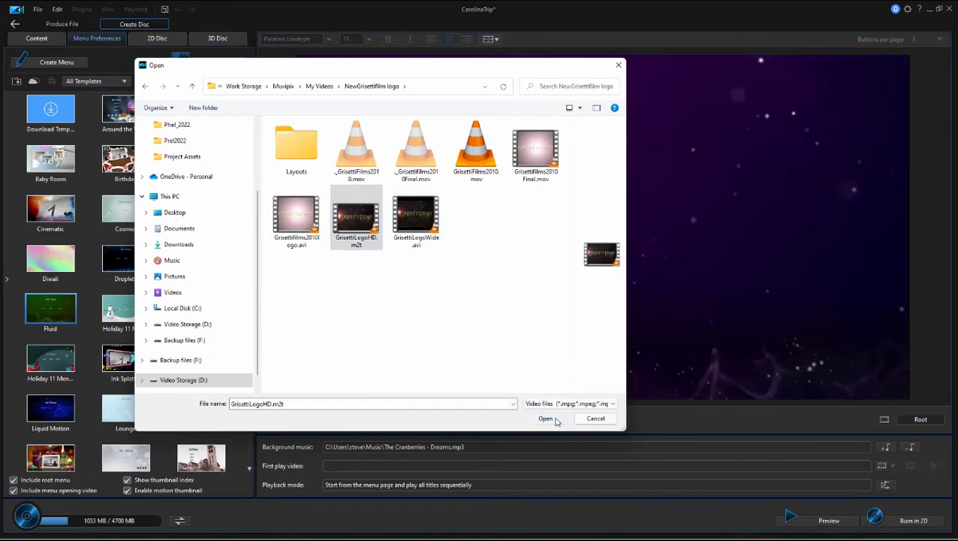
left_click(545, 418)
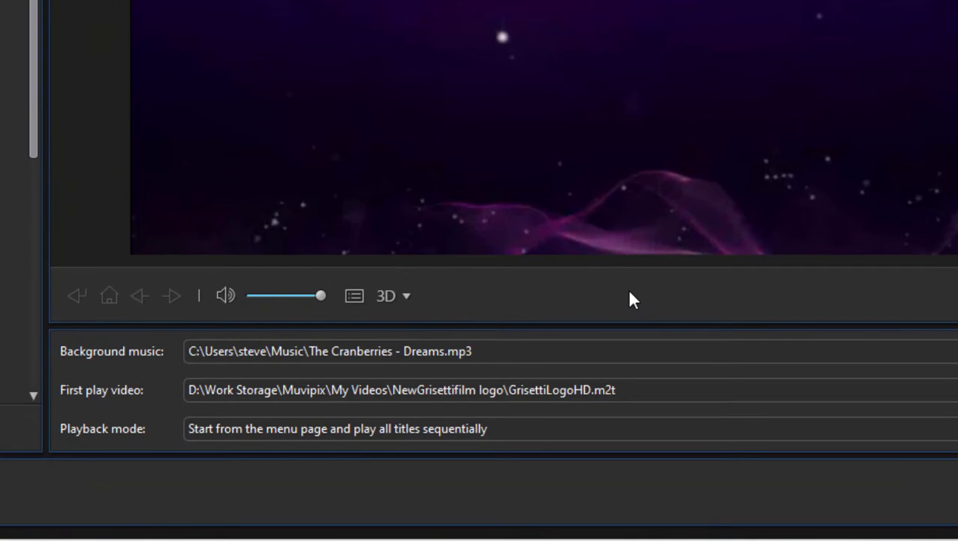